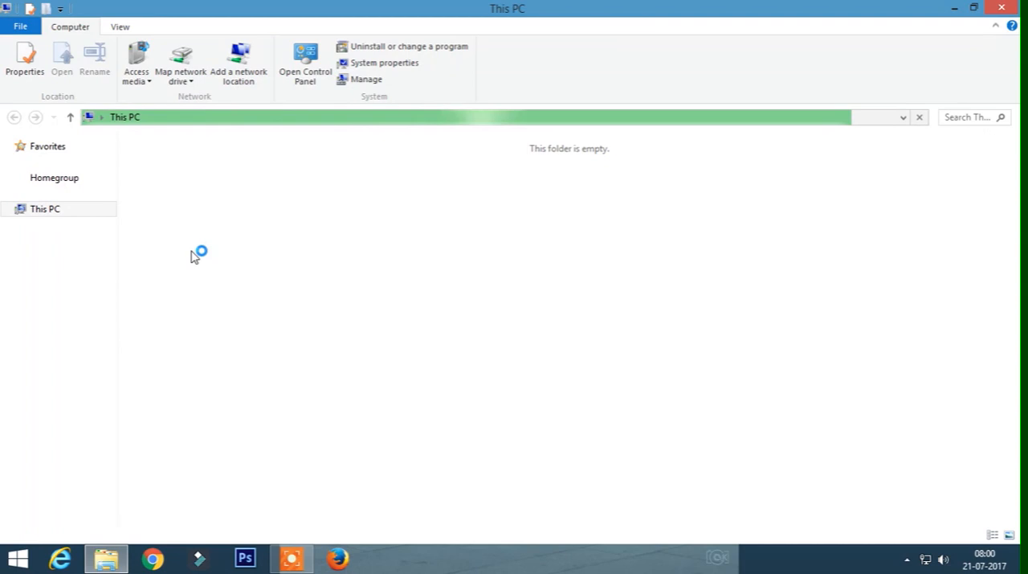
- Show the contents of Local Disk (E:) with its eclipse and Youtube folders
click(45, 209)
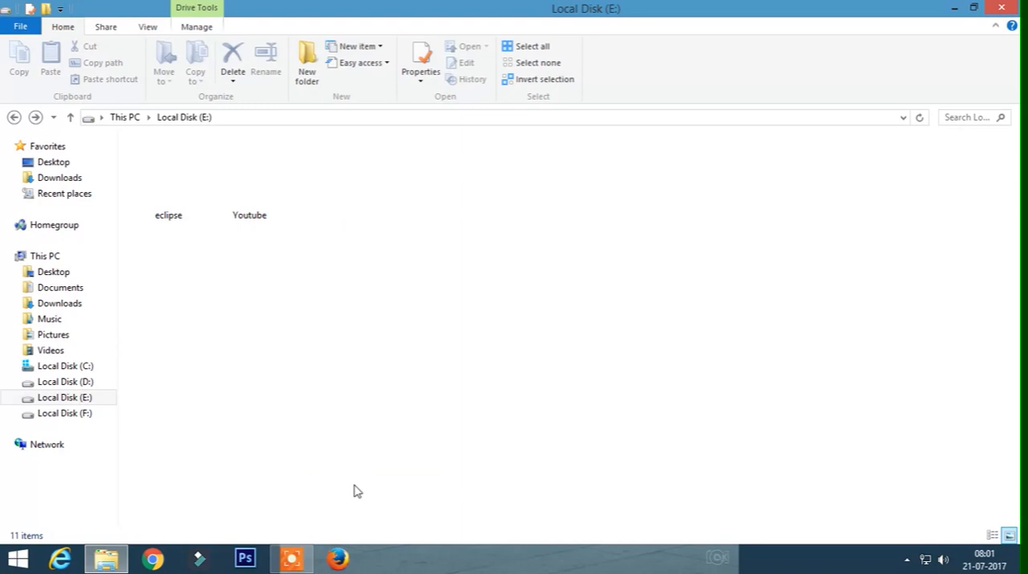
mouse_move(288, 406)
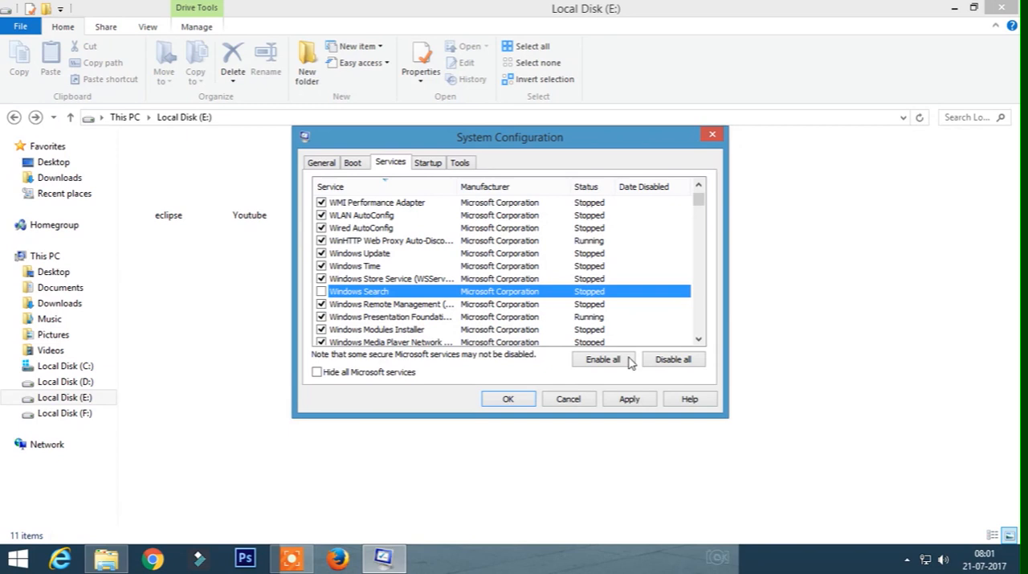
- Confirm msconfig with the Windows Search service unchecked
click(507, 398)
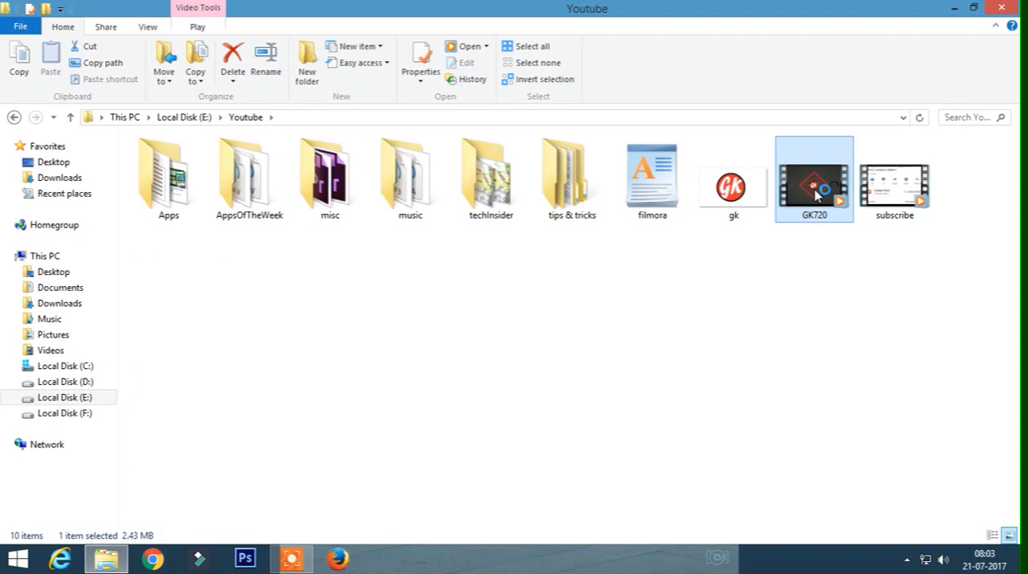
- Select the GK720 video in the Youtube folder, then deselect it
click(453, 266)
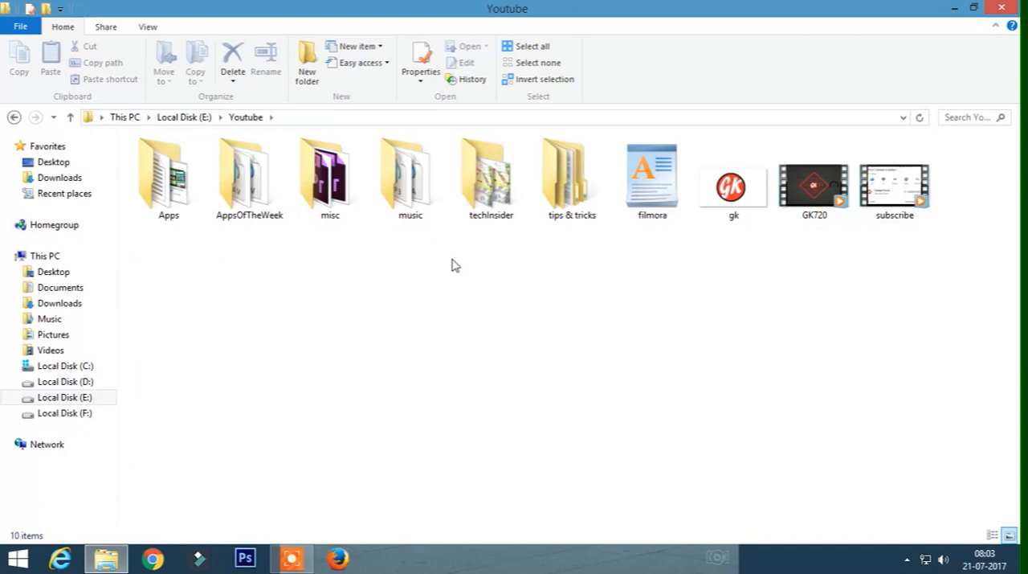
click(813, 177)
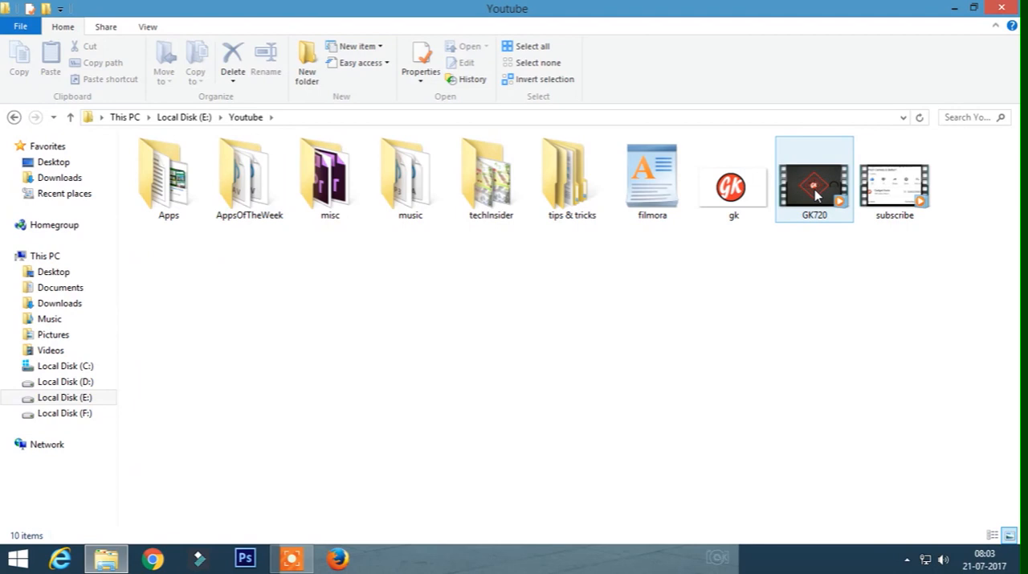
- Reach Youtube\misc\Videos\redmiVsRedmiCam and view its 46 files as large thumbnails
double_click(813, 175)
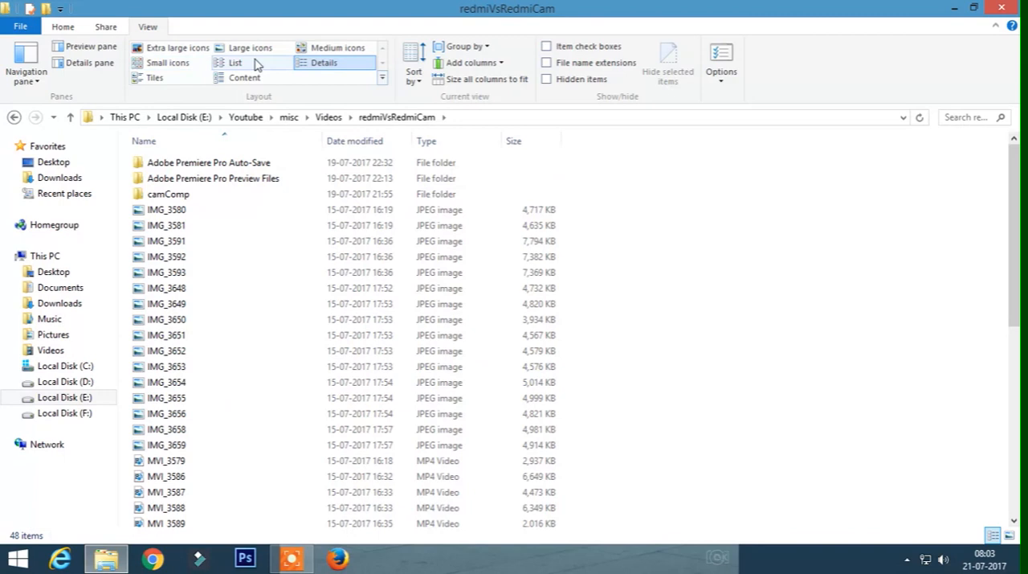
click(251, 48)
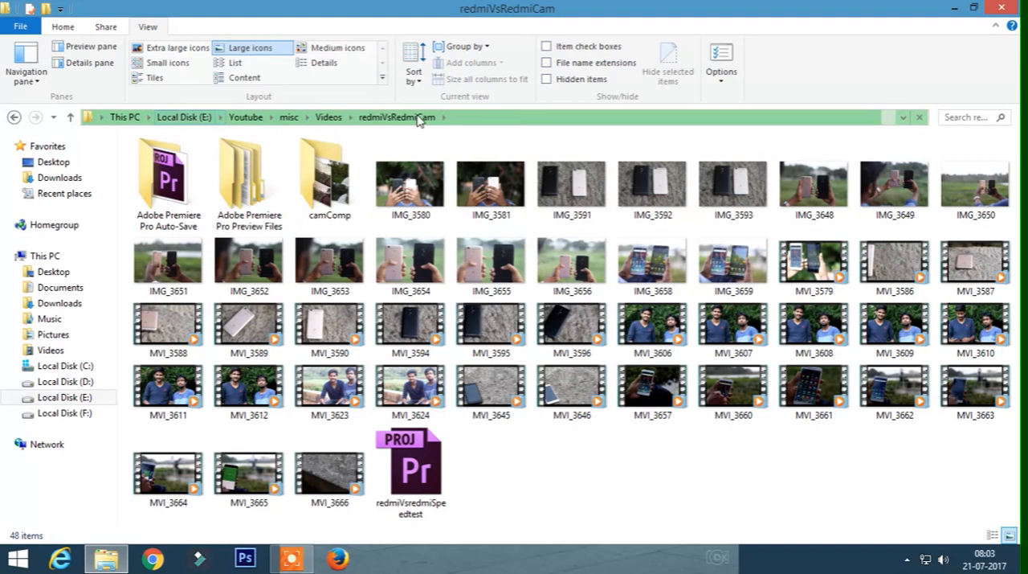